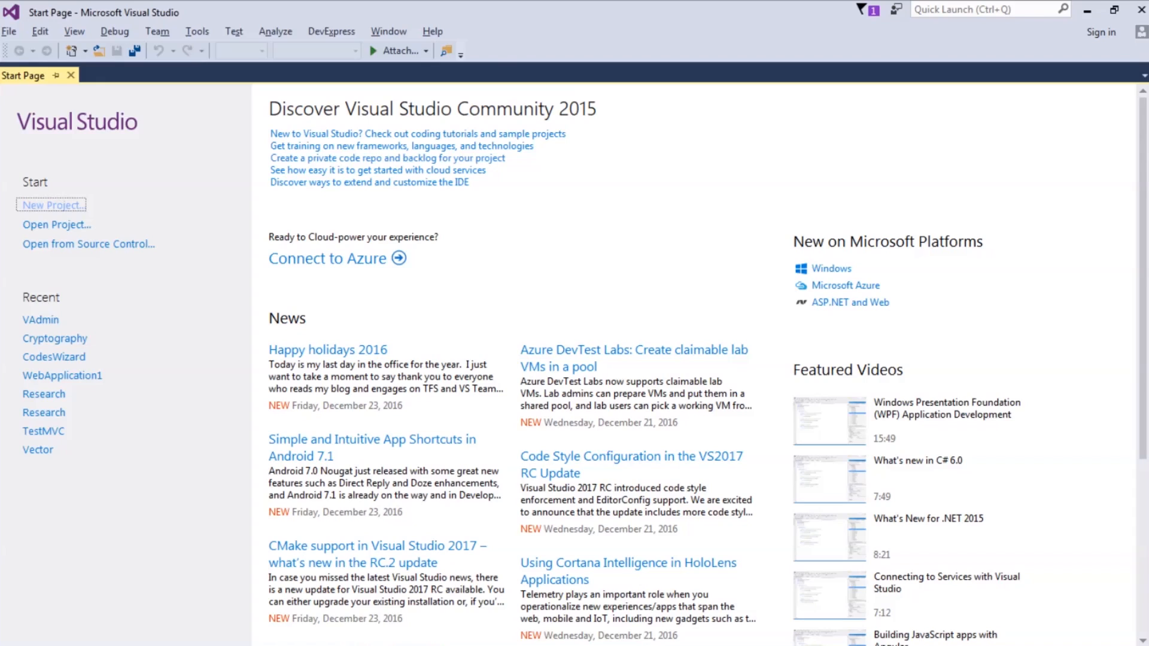
Start Connect to Database from Tools and choose Microsoft SQL Server as the data source.
left_click(197, 31)
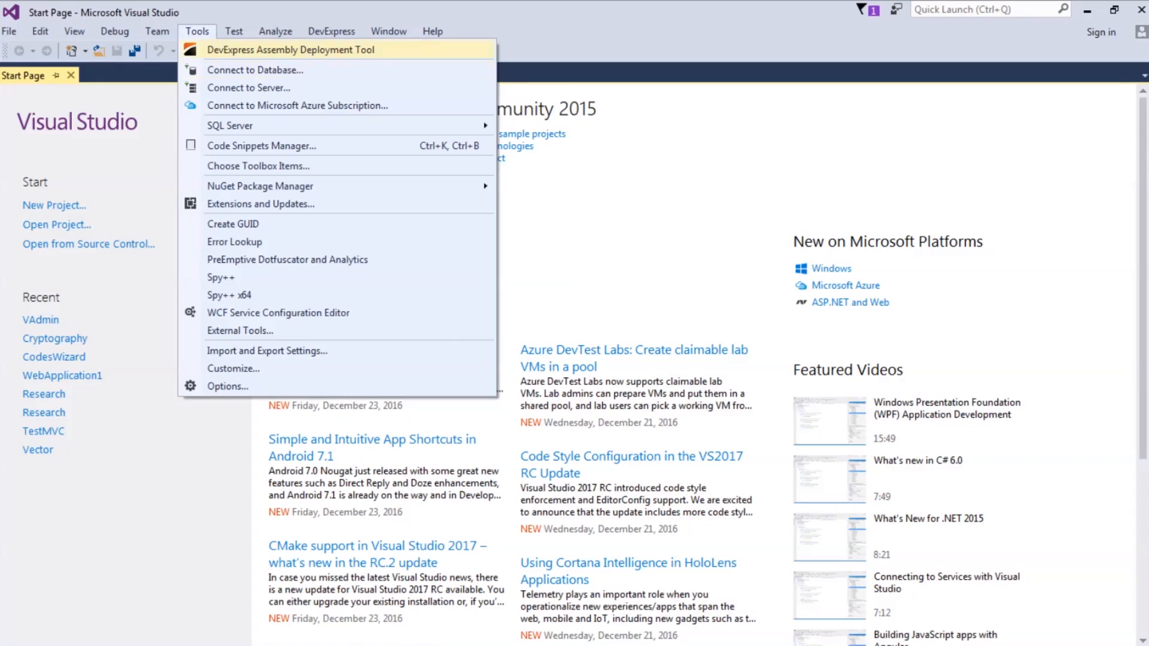
left_click(256, 70)
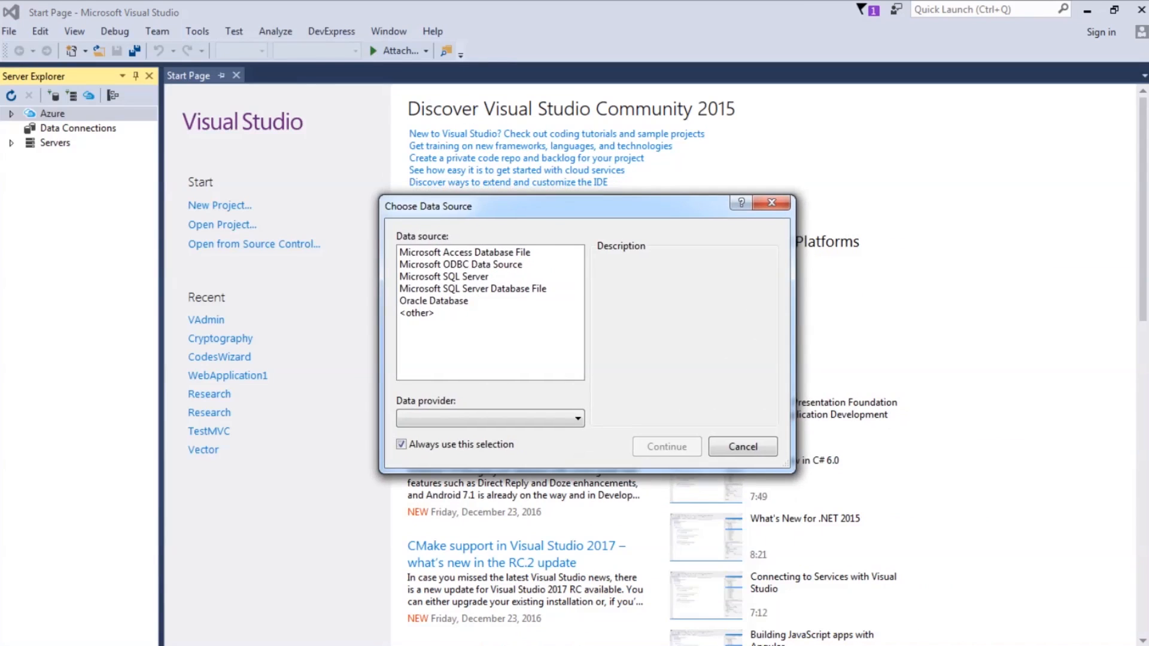
left_click(464, 252)
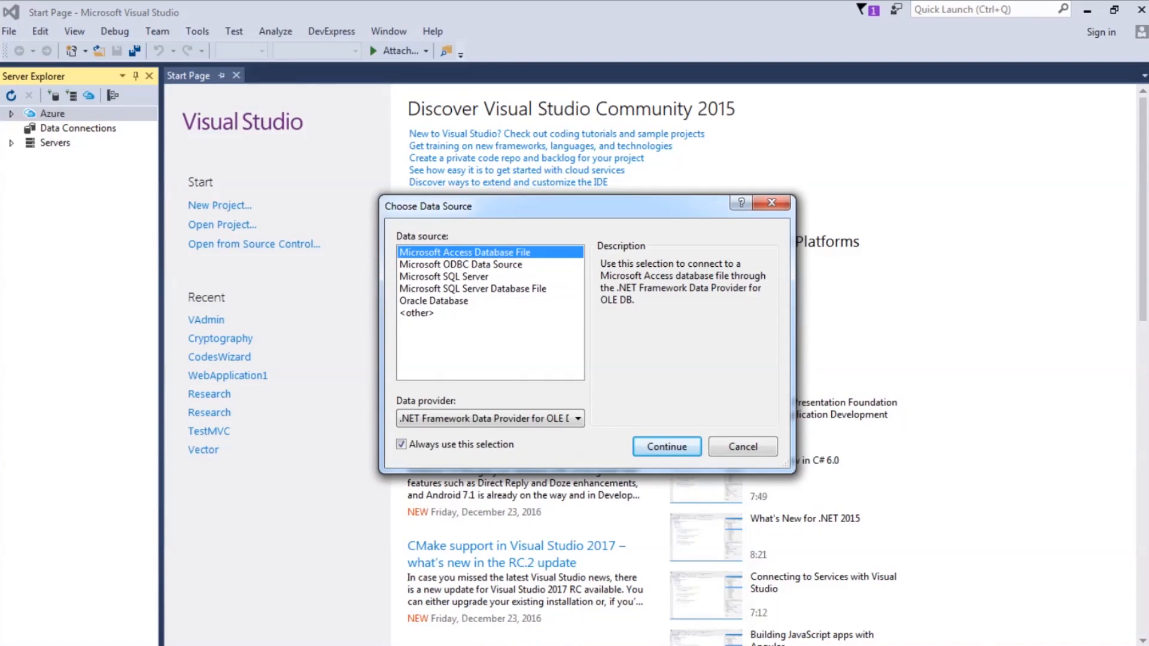
left_click(433, 300)
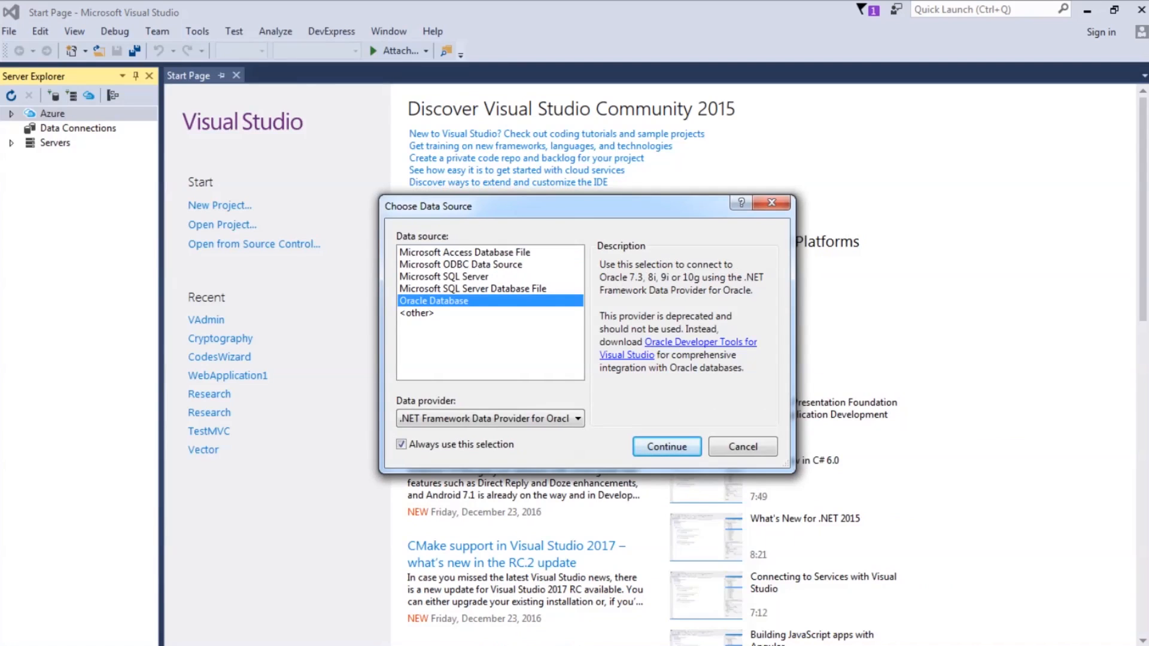
left_click(443, 276)
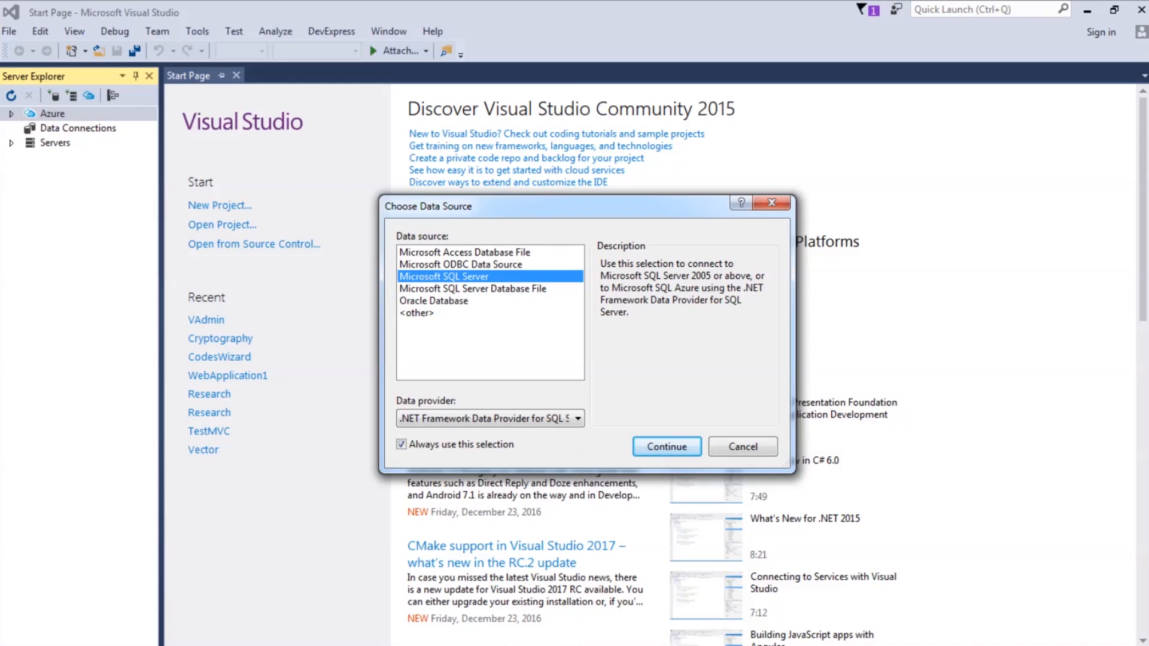
left_click(667, 447)
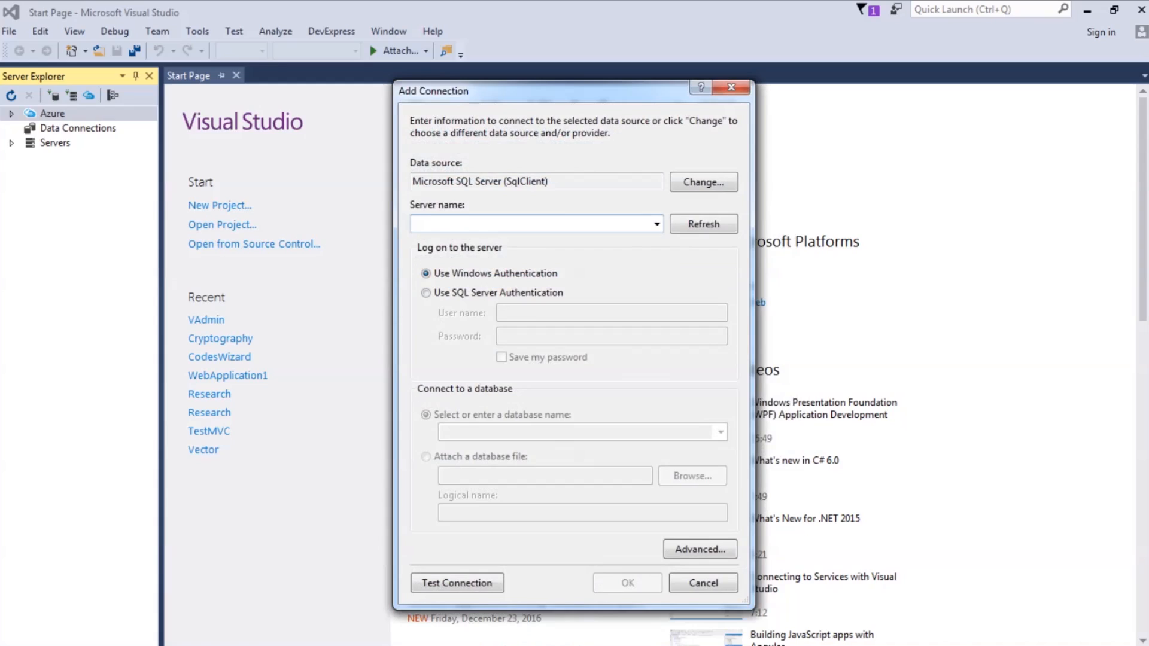
Enter server VENUSCODESERVER, select database CodeWizardDB, and confirm the test connection succeeds.
type("VENUSCODESERVER")
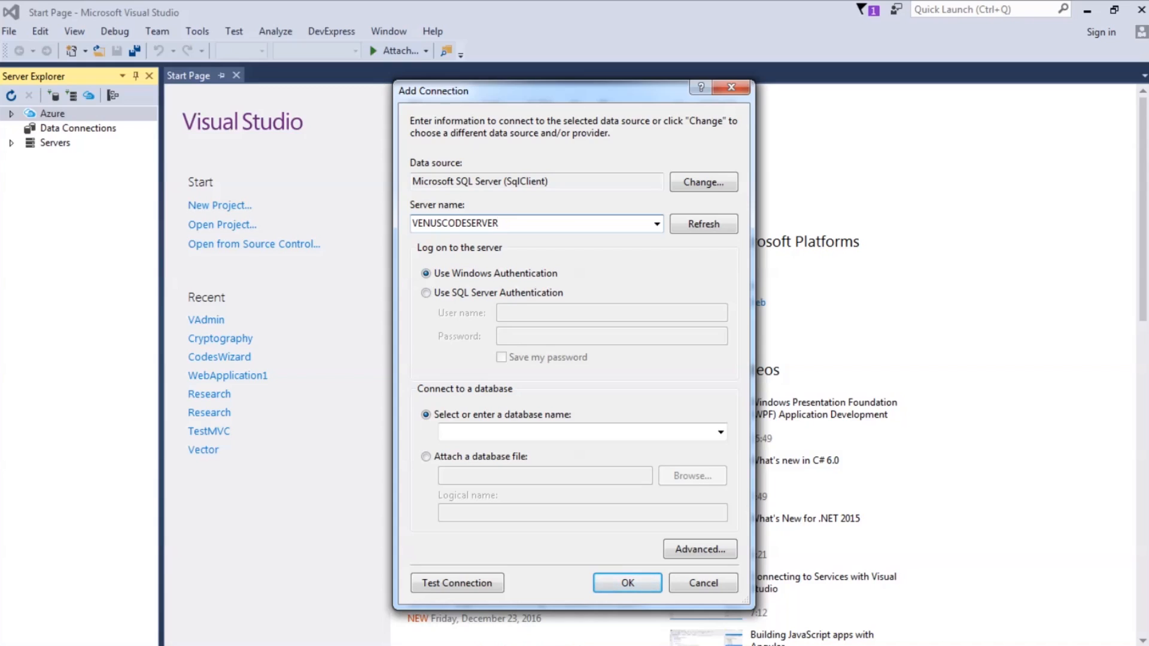
left_click(527, 223)
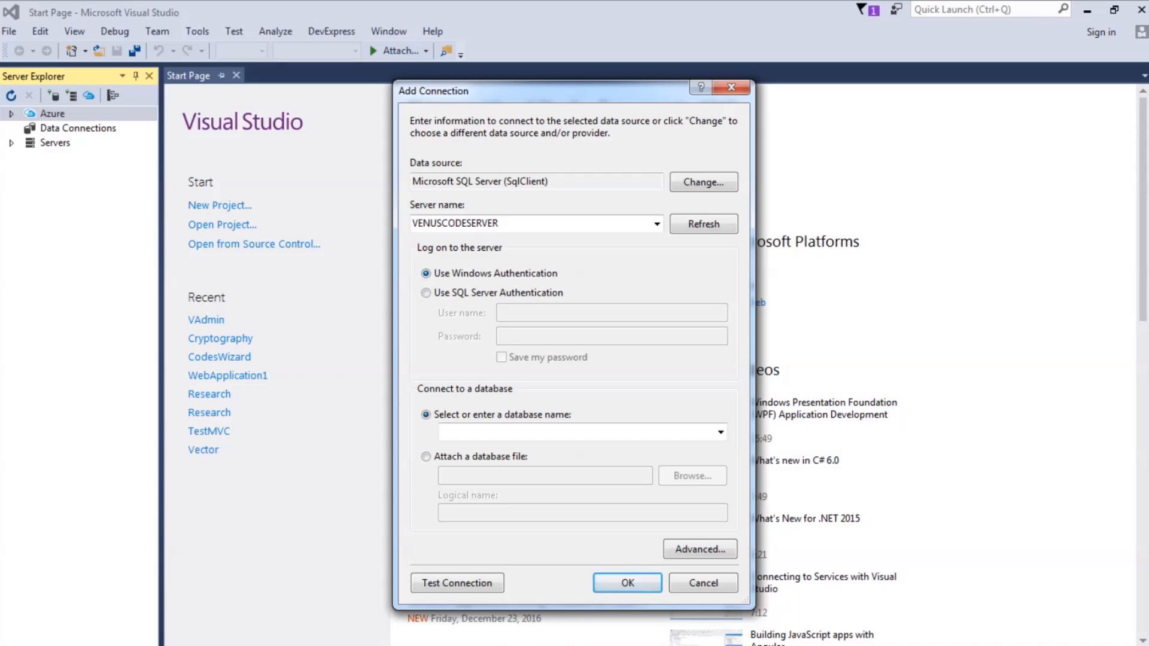
left_click(721, 432)
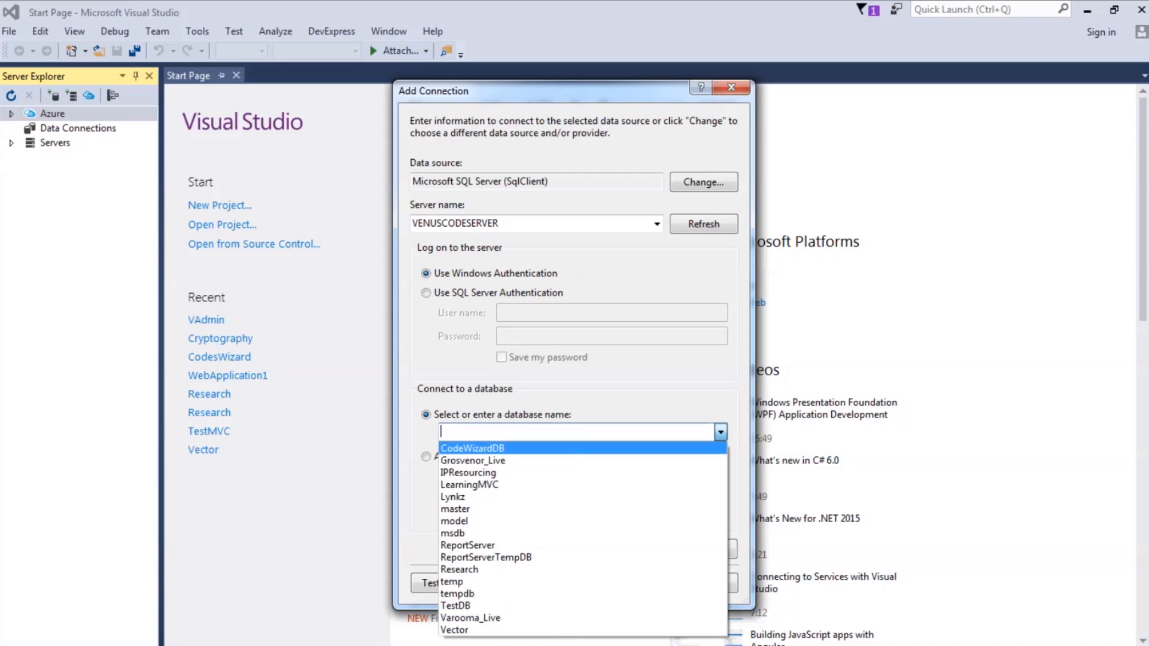
left_click(474, 449)
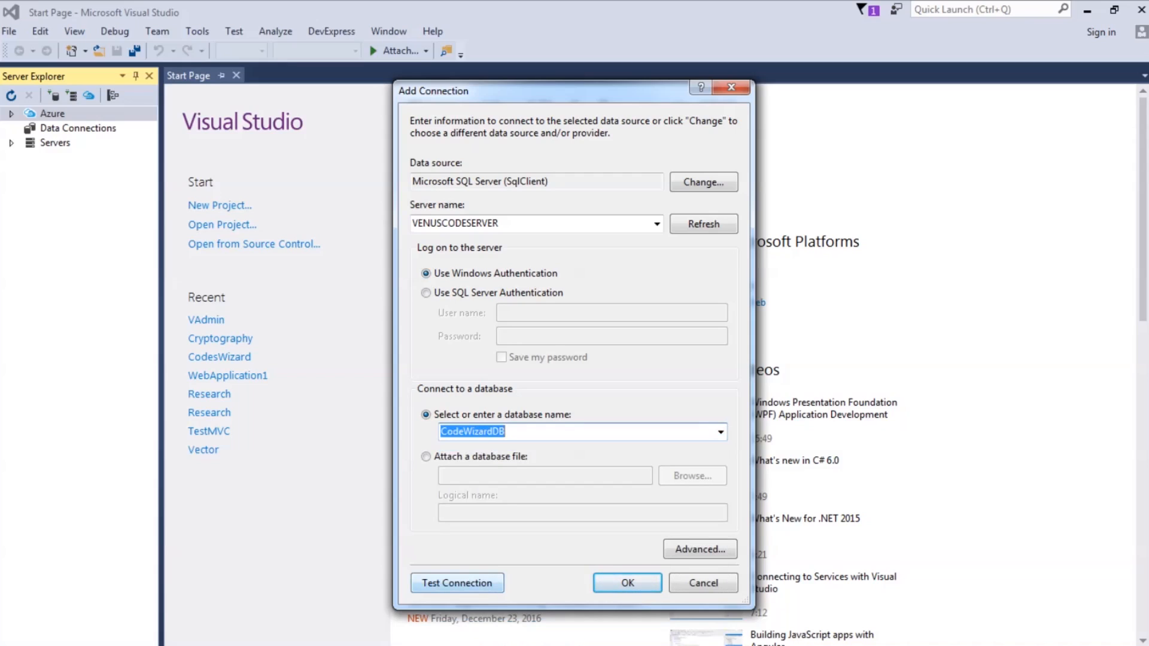
left_click(456, 582)
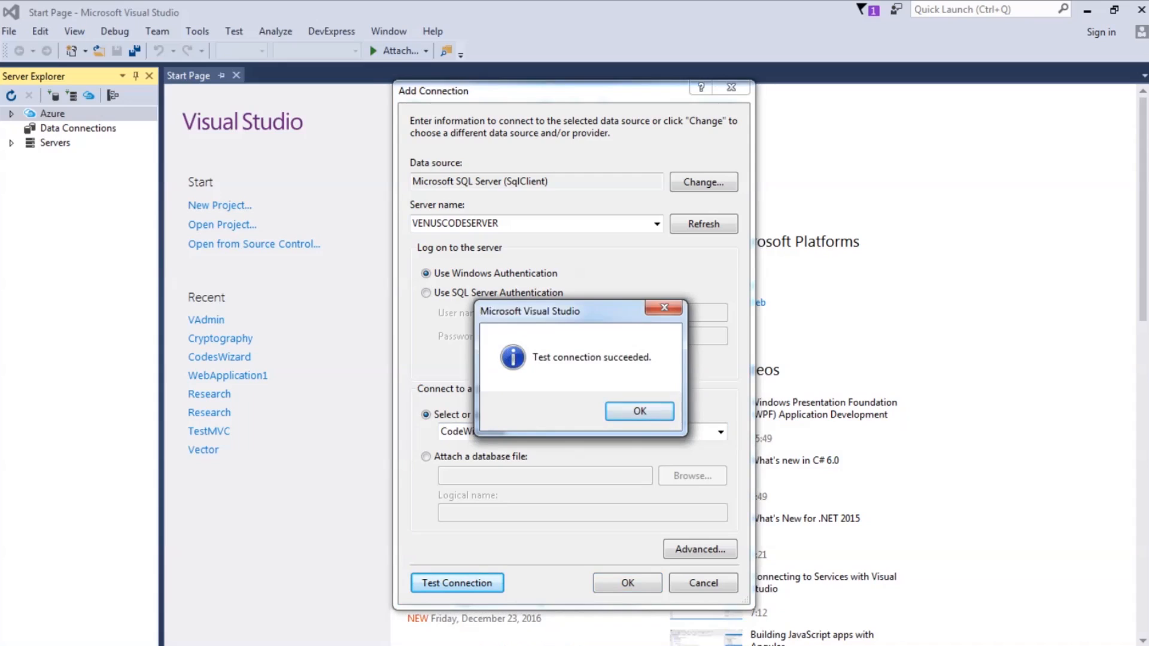
left_click(640, 411)
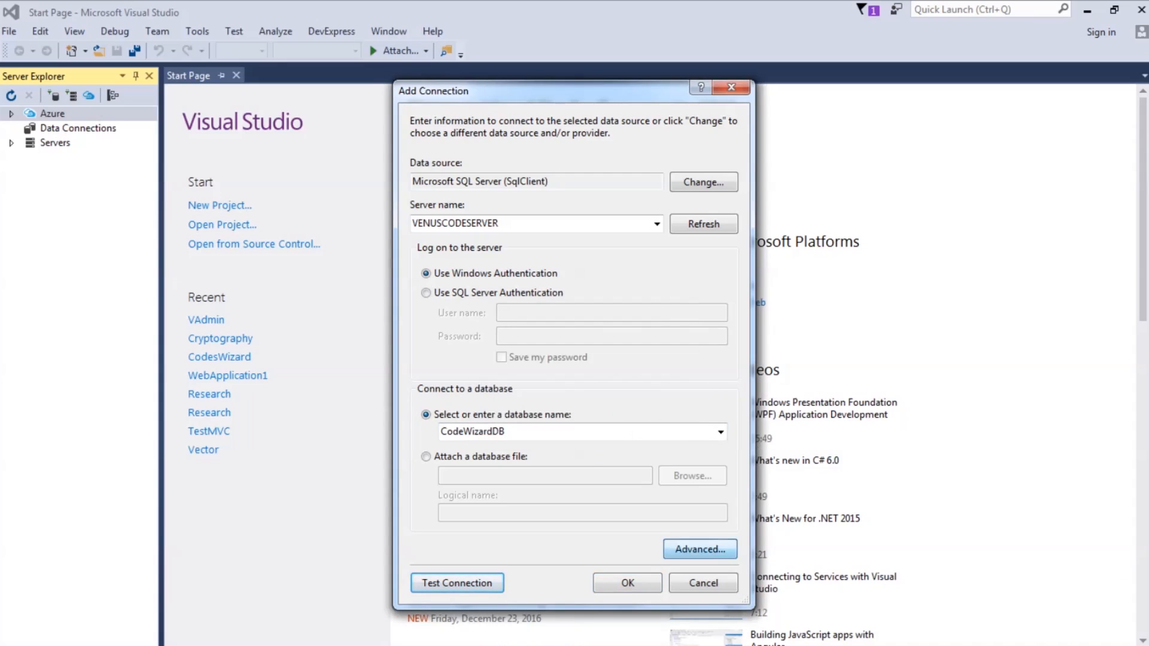
left_click(700, 550)
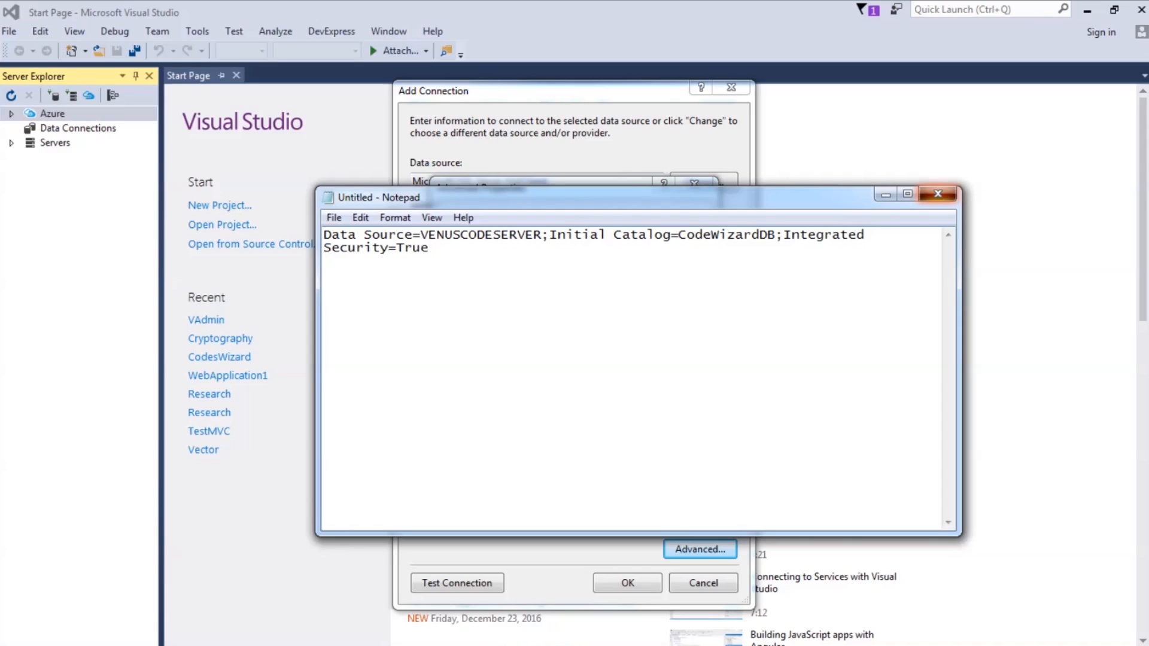
left_click(938, 194)
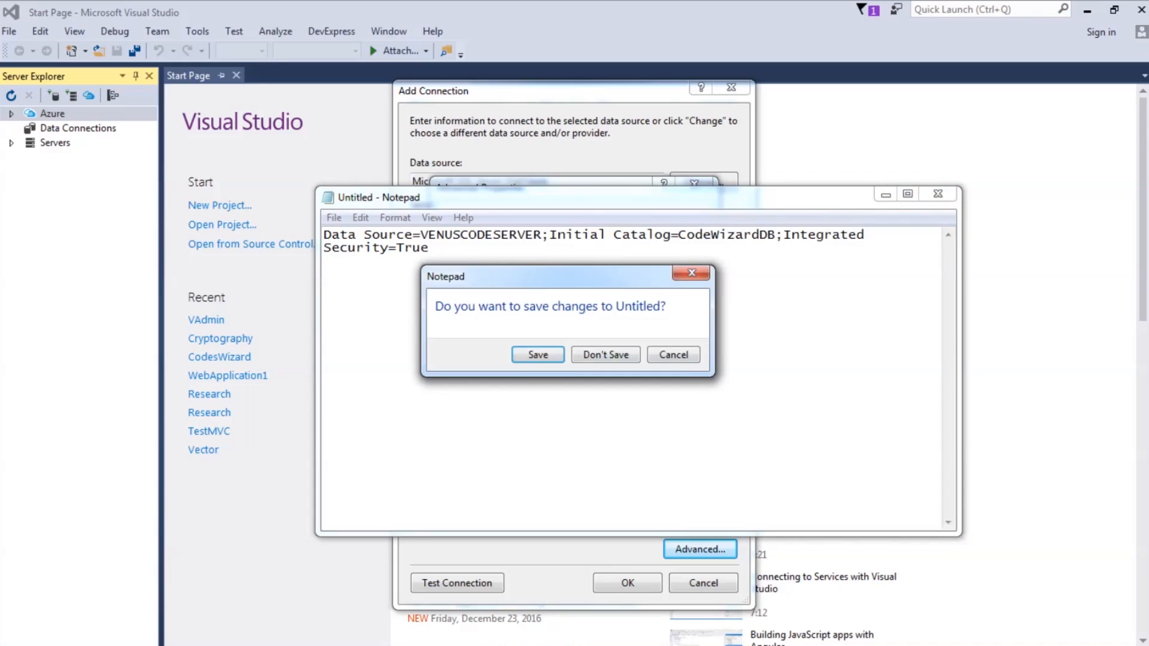
left_click(606, 355)
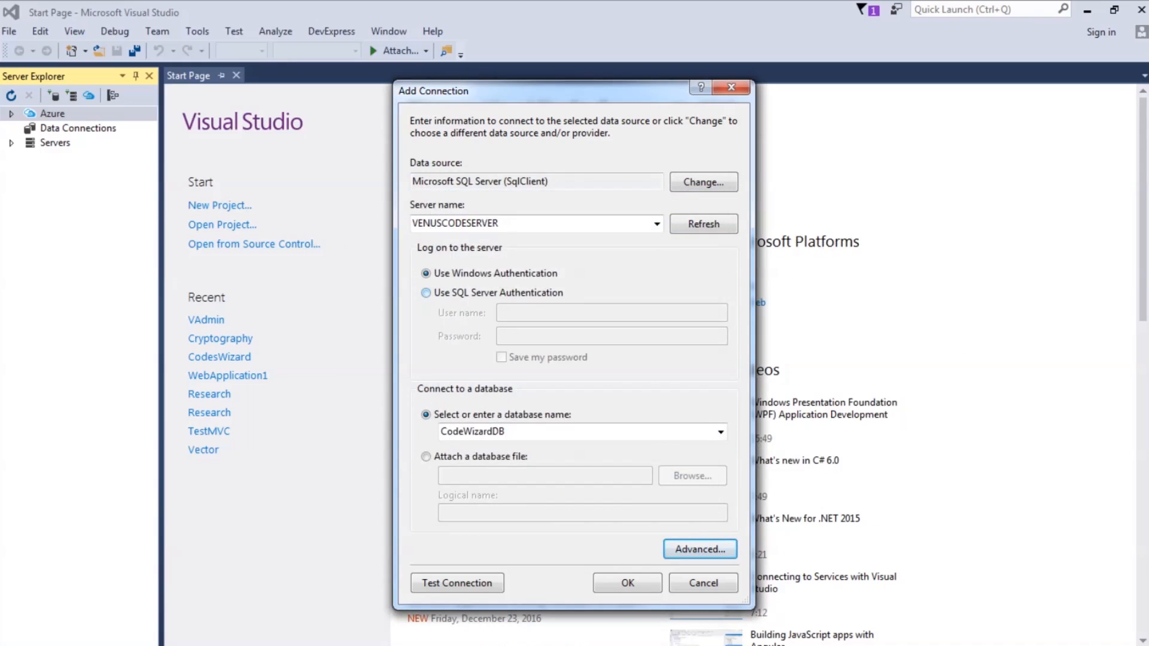
Switch to SQL Server Authentication with user sa and a password, then view advanced properties.
left_click(425, 293)
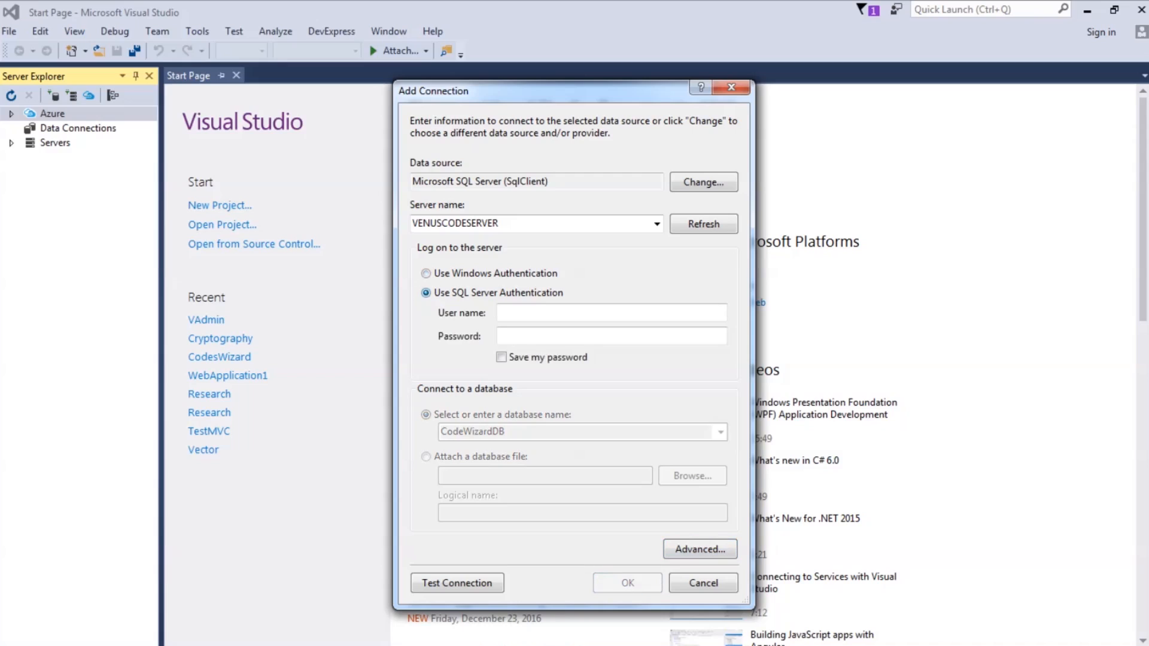
left_click(611, 313)
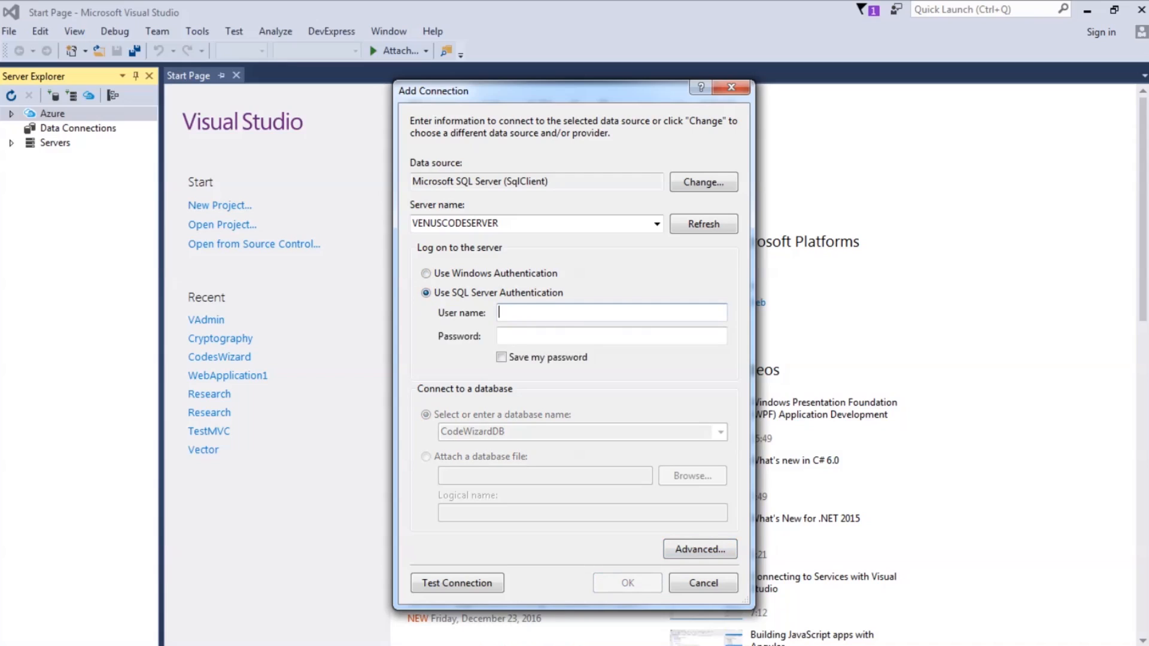
type("sa")
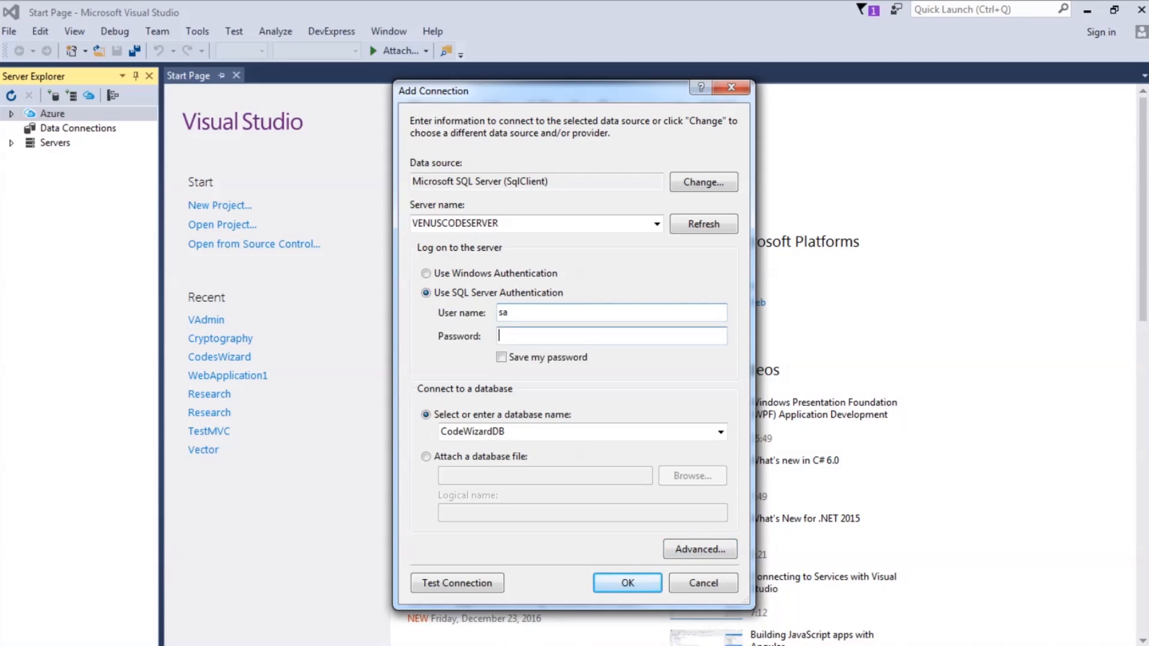
type("••••••")
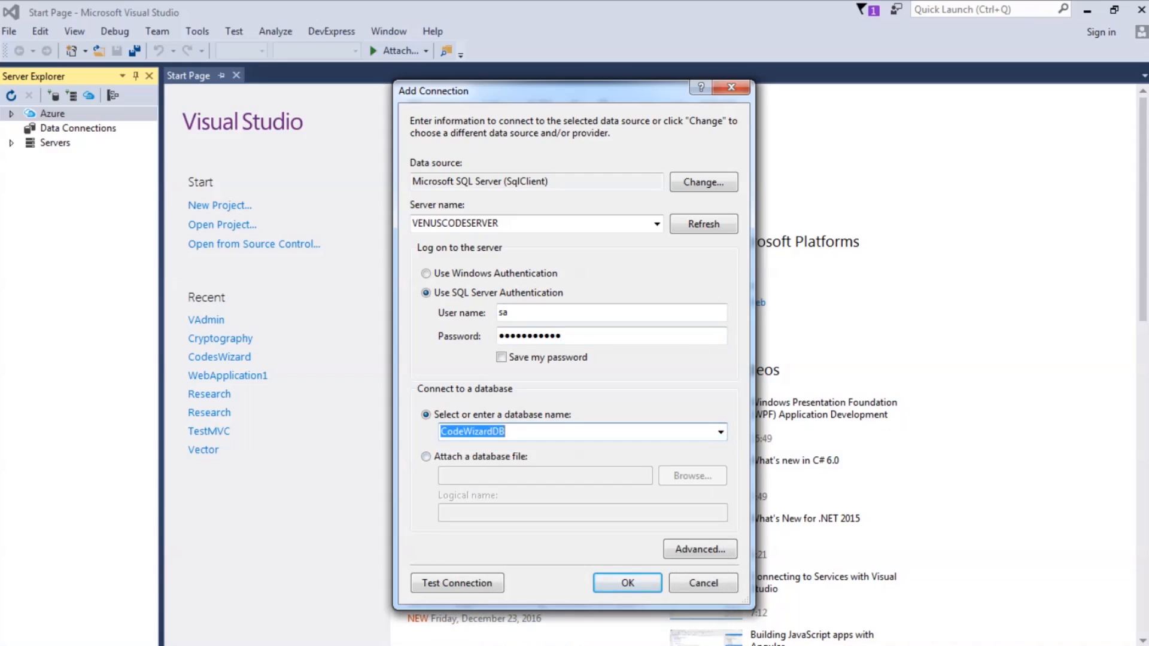
left_click(457, 583)
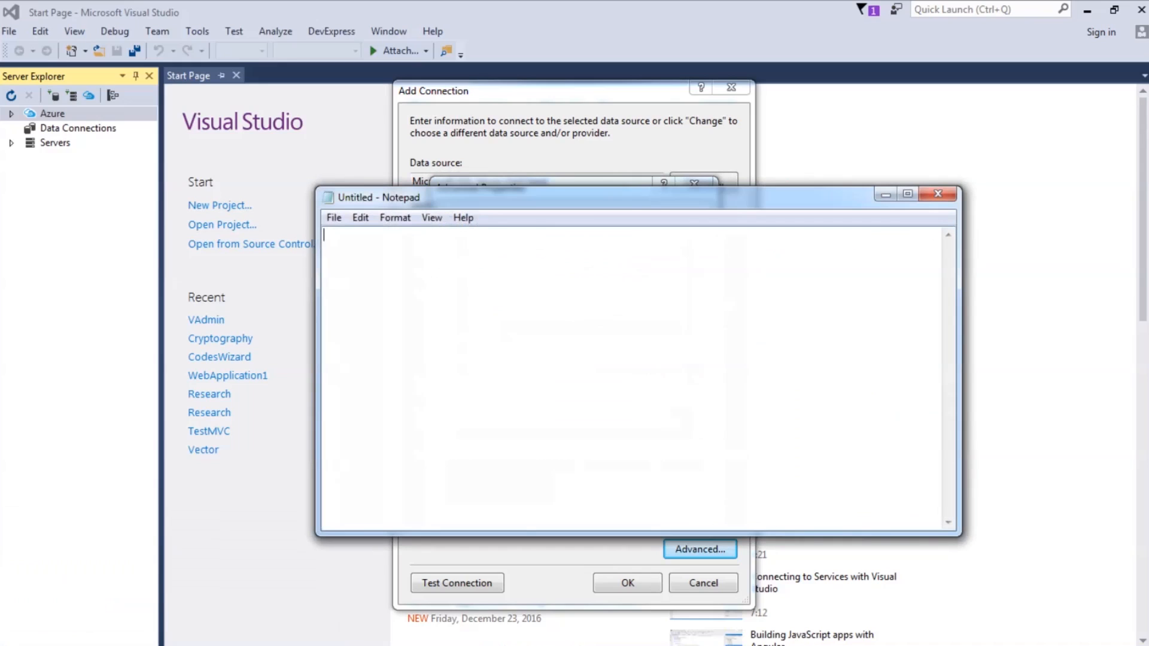
type("Data Source=VENUSCODESERVER;Initial Catalog=CodeWizardDB;User ID=sa")
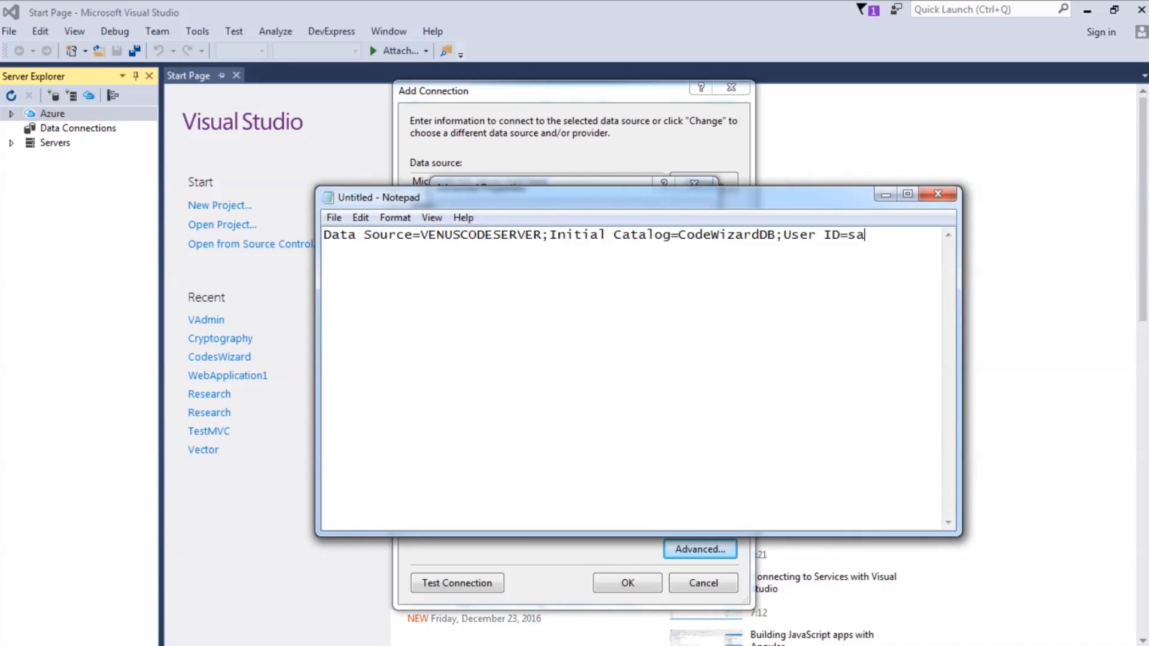
type(";")
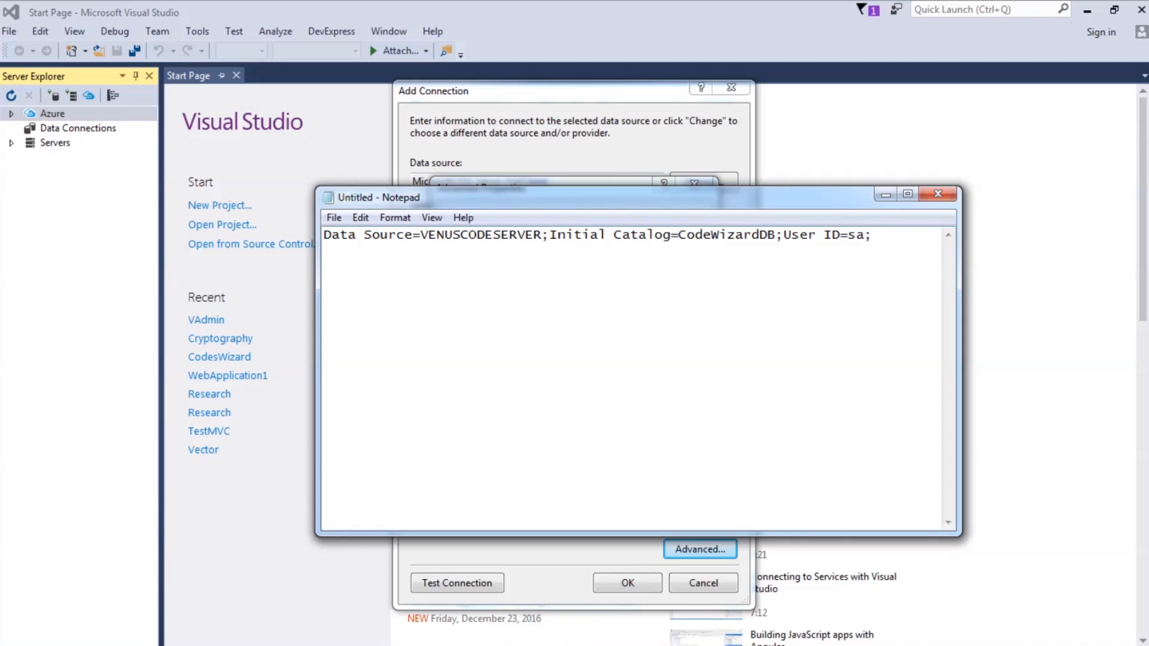
type("Passwo")
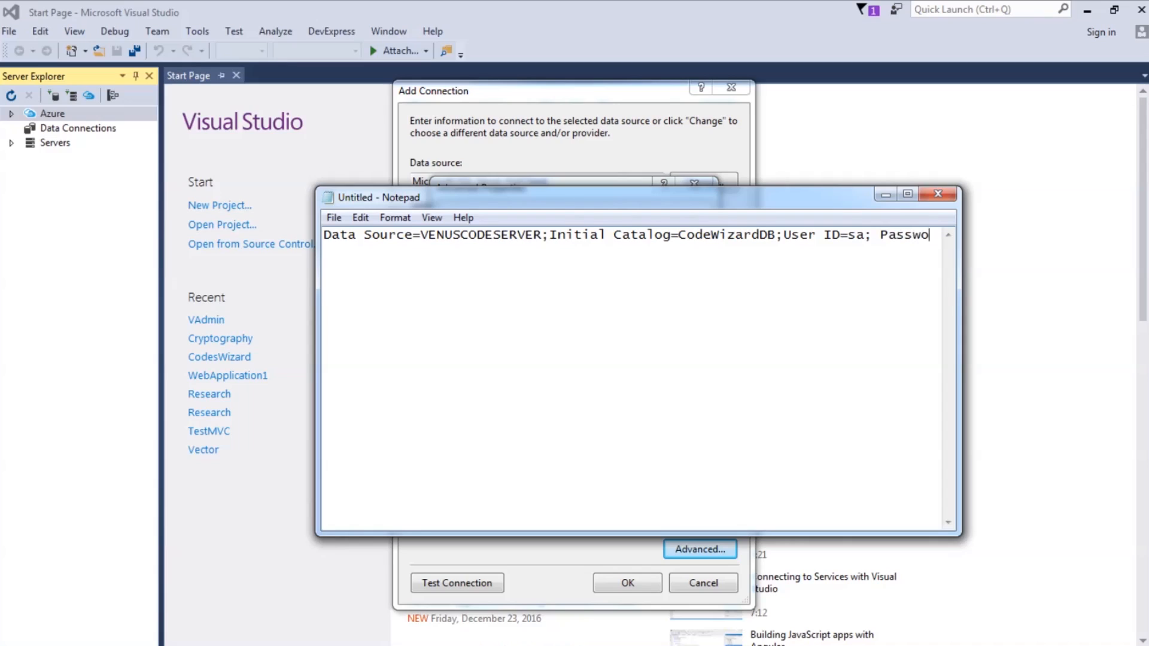
type("rd")
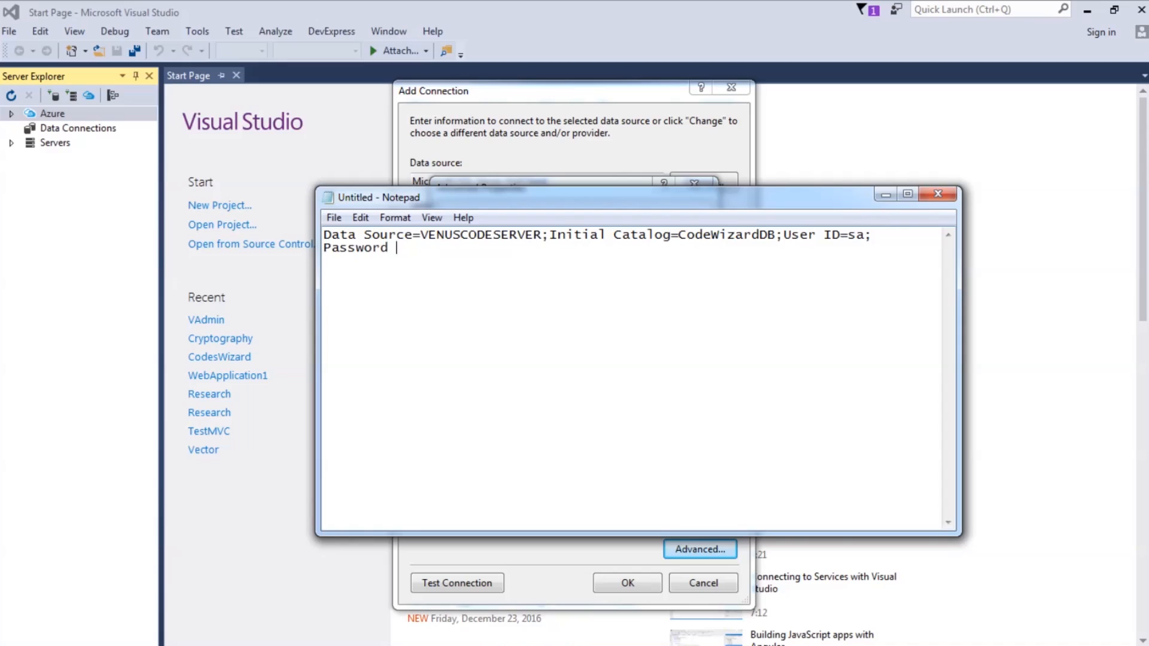
type("Assword=your")
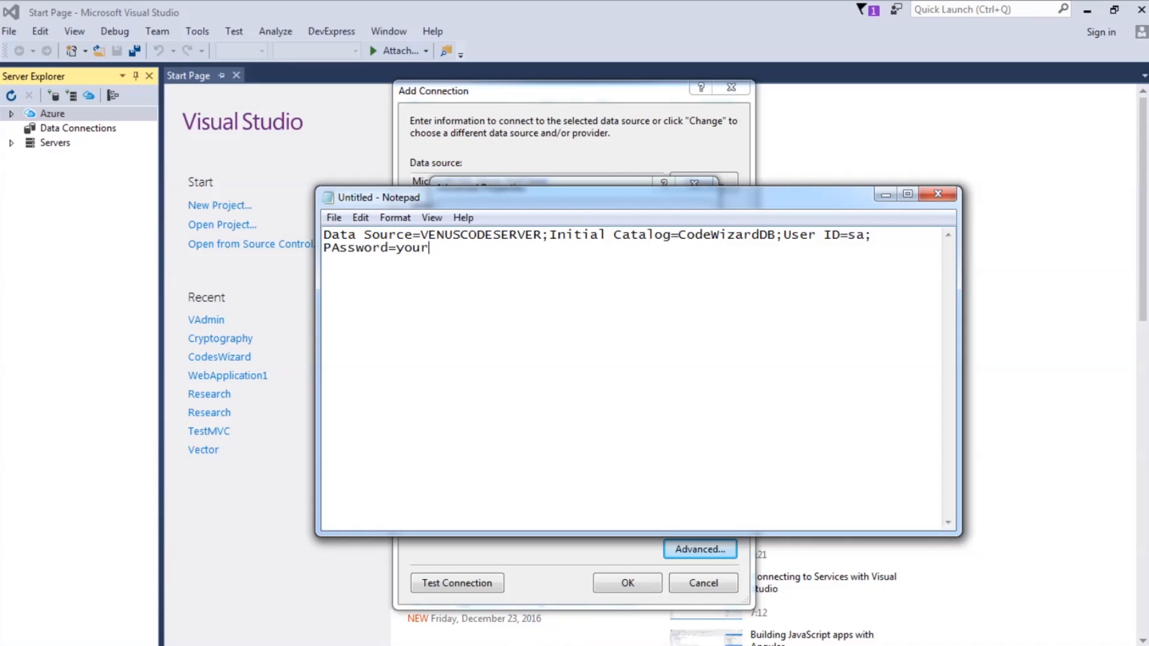
type("pass")
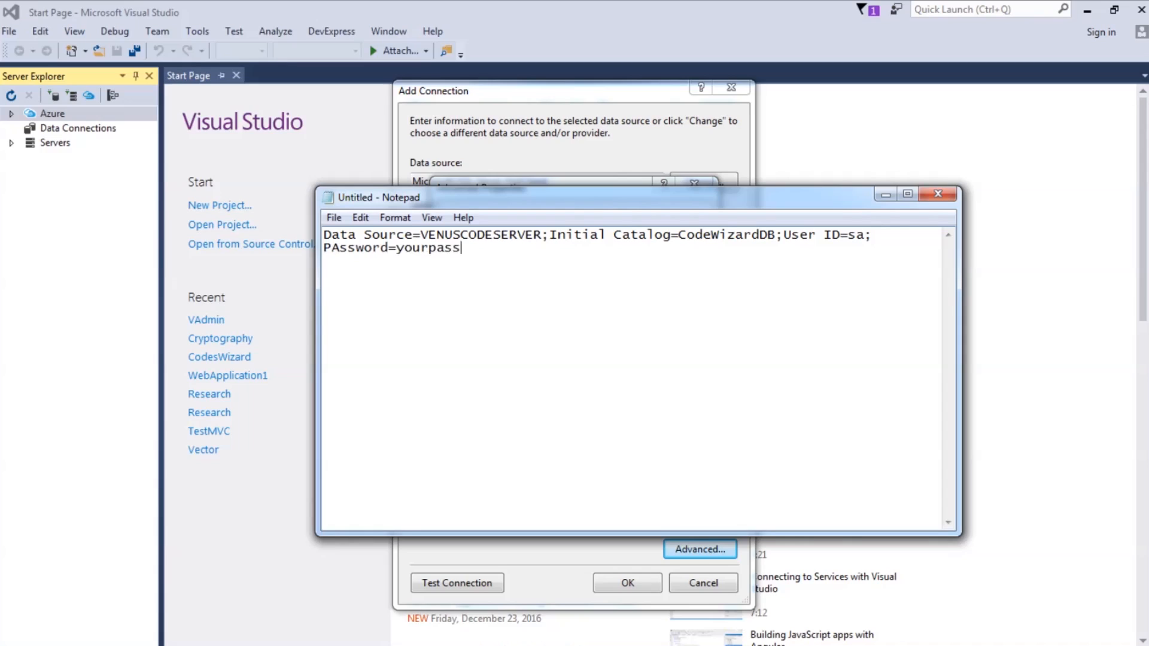
type("word;")
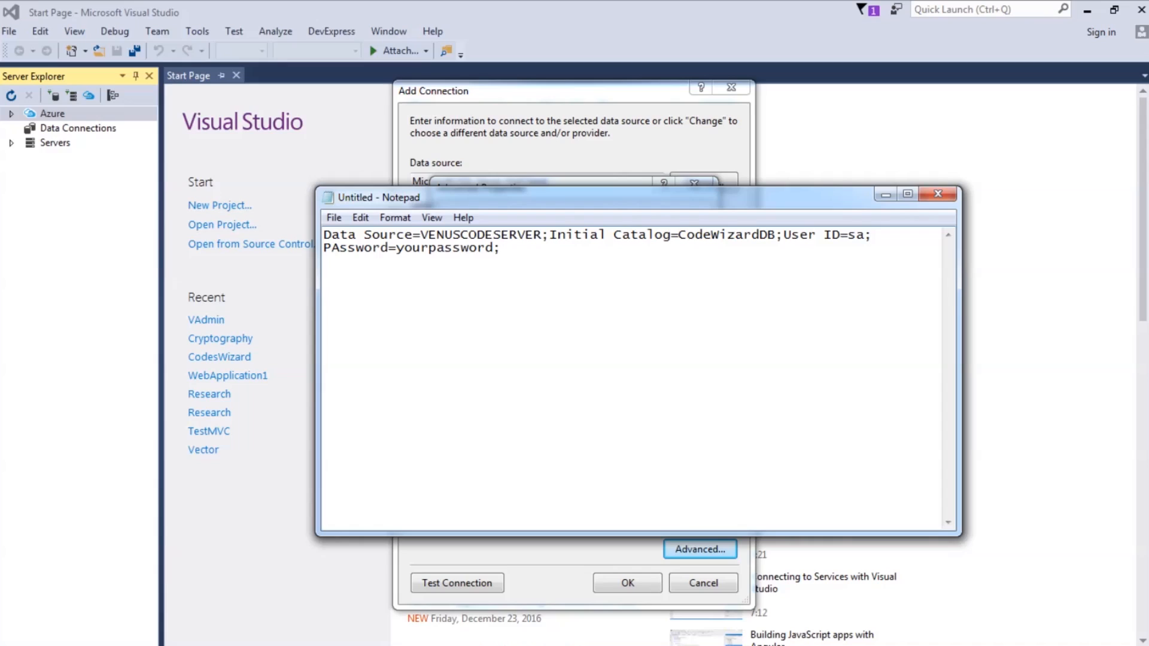